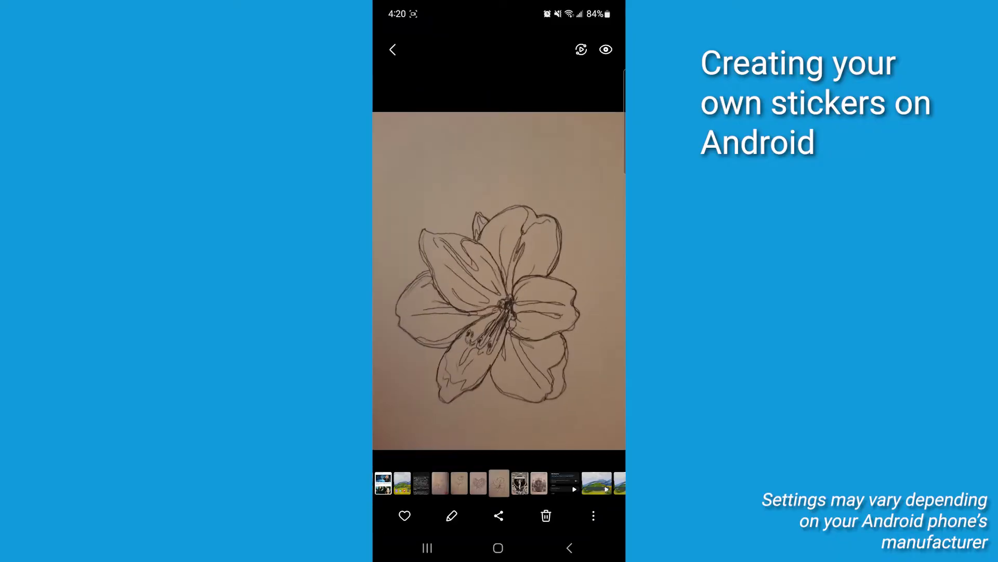
Start editing the flower drawing and show the Stickers collection under the decoration tools
{"action": "left_click", "coordinate": [450, 514]}
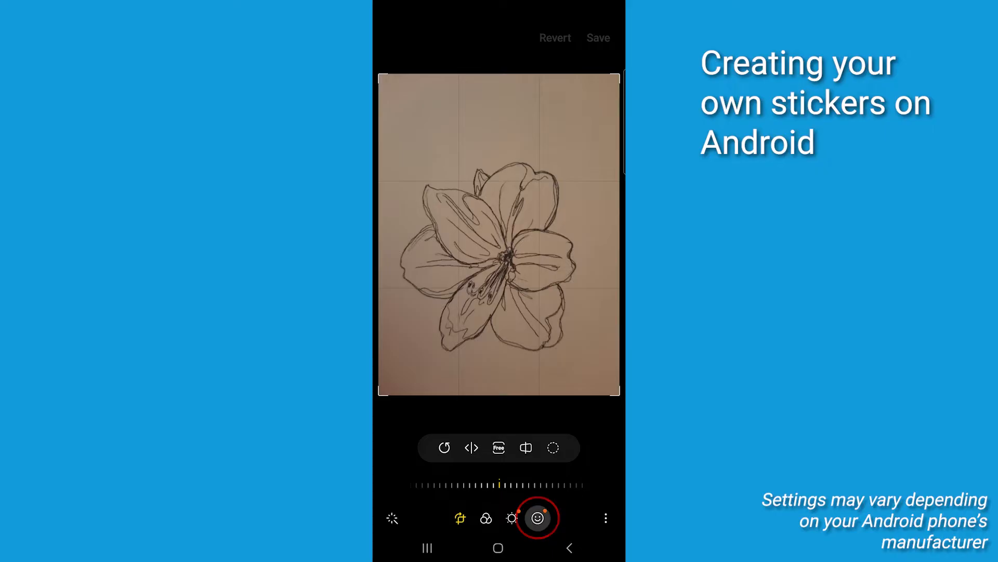
{"action": "left_click", "coordinate": [537, 518]}
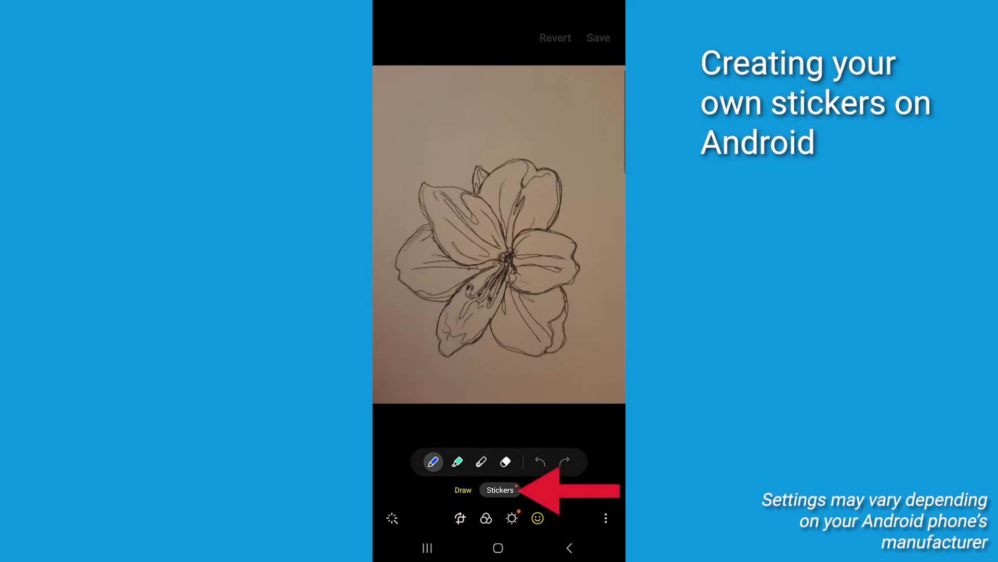
{"action": "left_click", "coordinate": [499, 490]}
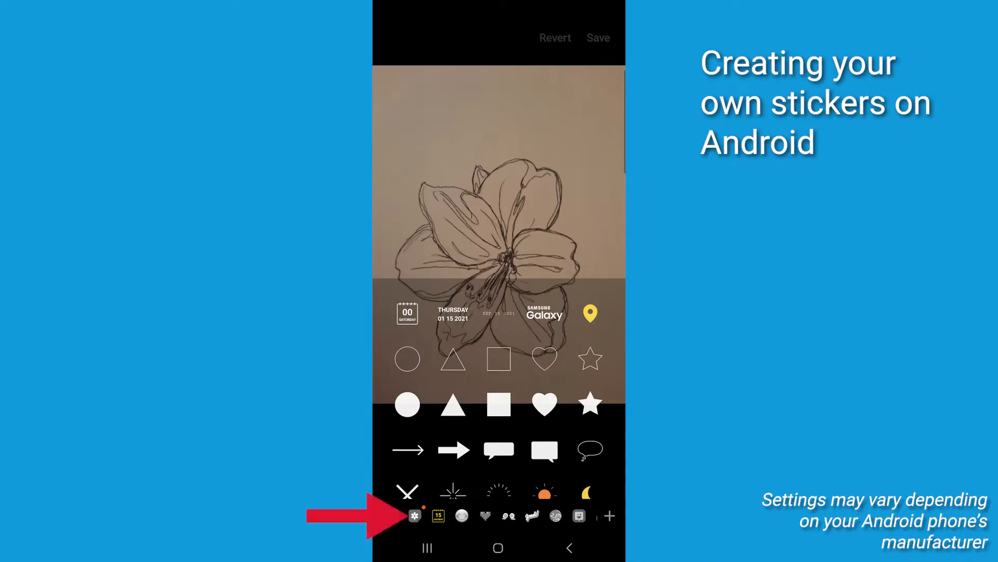
Choose the custom sticker category and begin Create sticker from the flower drawing
{"action": "left_click", "coordinate": [415, 516]}
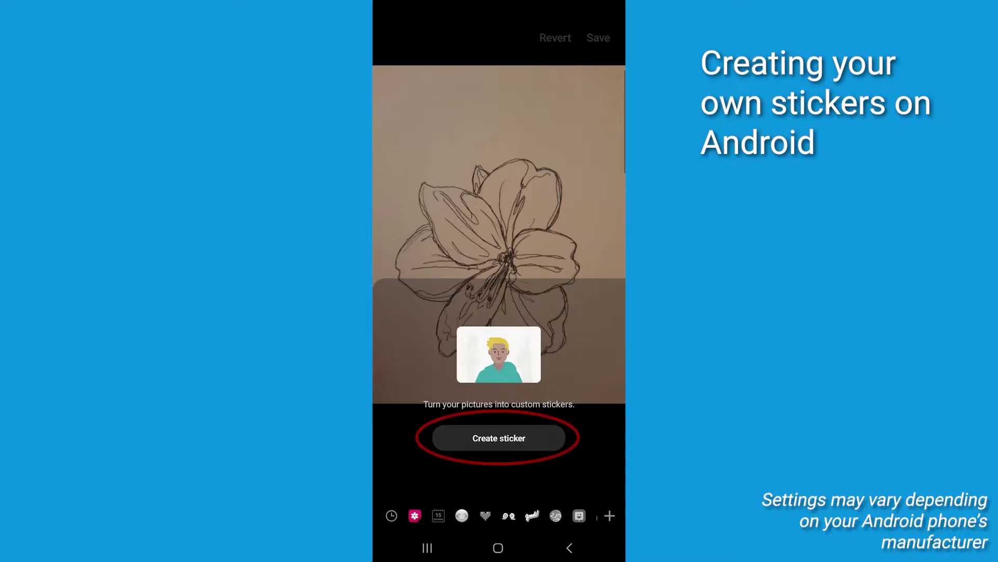
{"action": "left_click", "coordinate": [499, 438]}
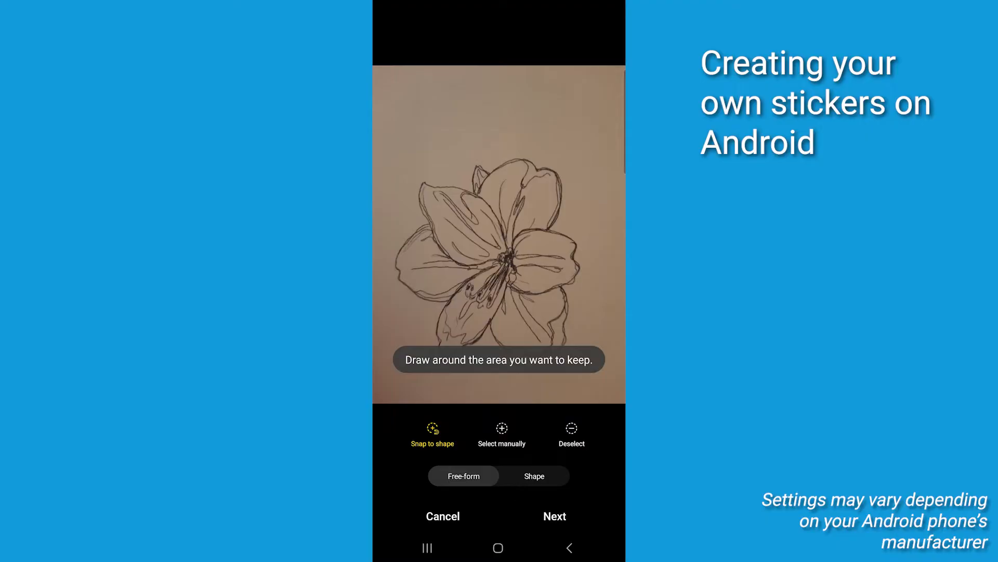
Trace the flower's outline with Snap to shape and manual selection, then cut it out onto a transparent background
{"action": "left_click", "coordinate": [534, 475]}
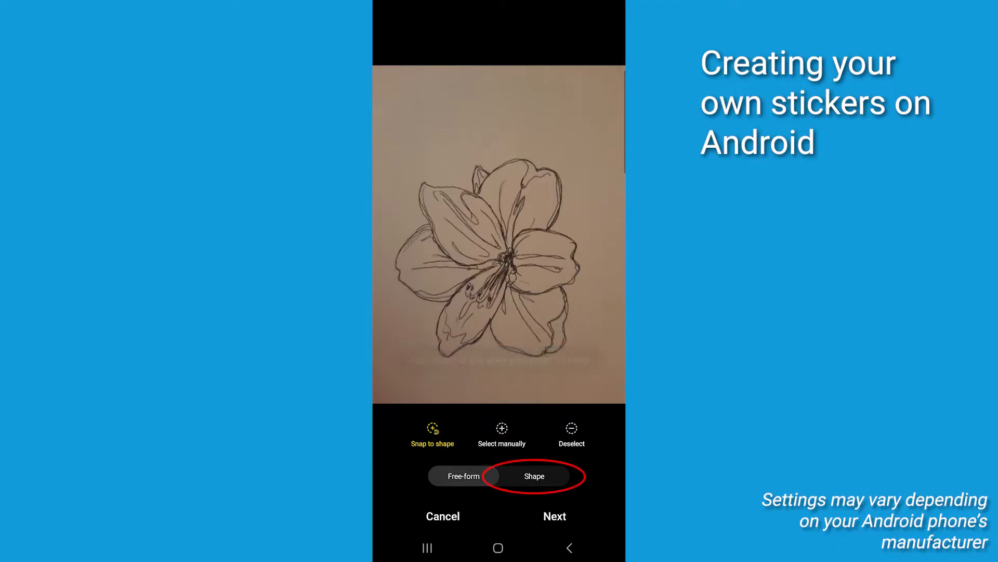
{"action": "left_click", "coordinate": [432, 435]}
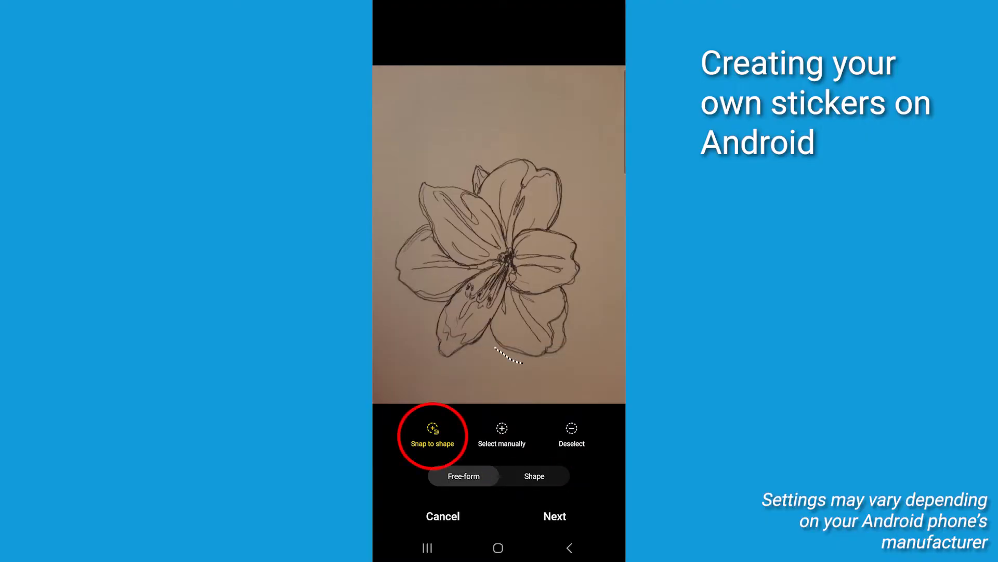
{"action": "left_click", "coordinate": [501, 435]}
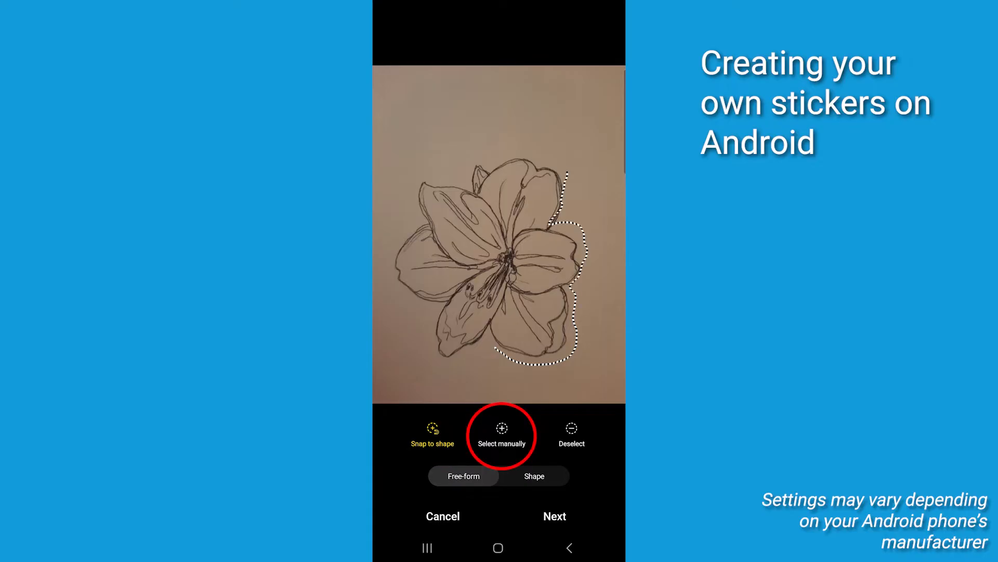
{"action": "left_click", "coordinate": [432, 433]}
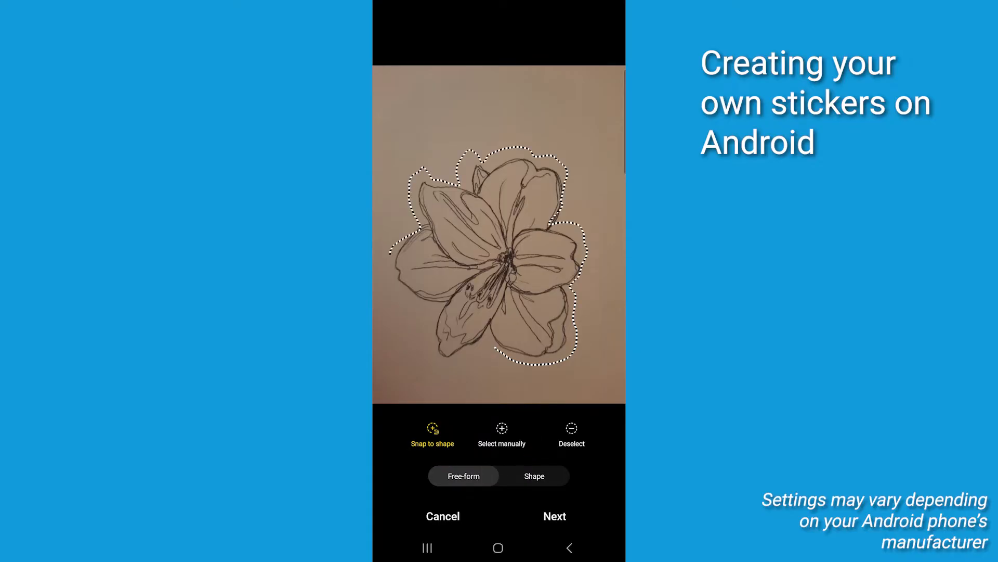
{"action": "left_click", "coordinate": [555, 516]}
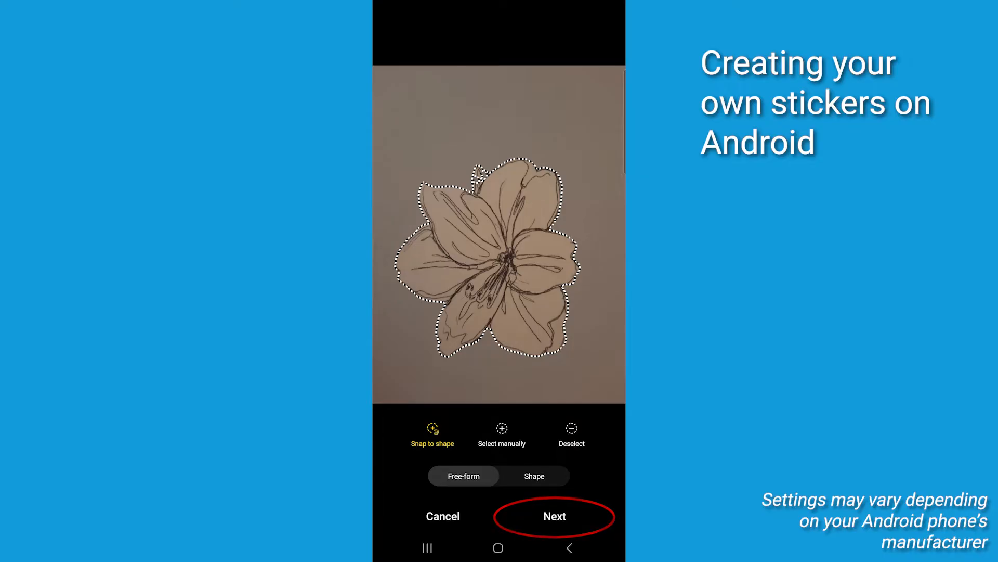
{"action": "left_click", "coordinate": [554, 515]}
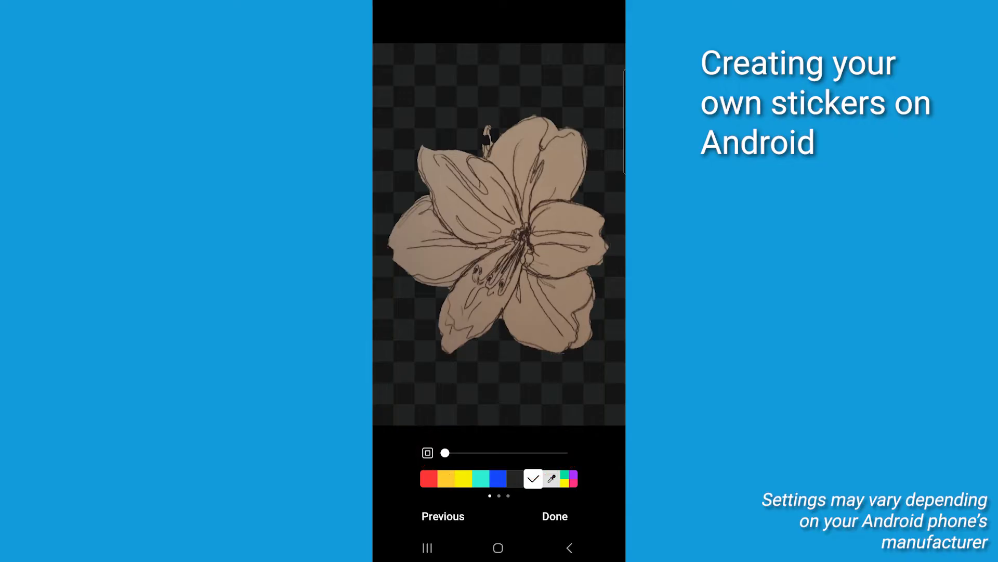
Add an outline around the flower cutout with the slider and keep it white
{"action": "left_click_drag", "start_coordinate": [444, 452], "coordinate": [490, 452]}
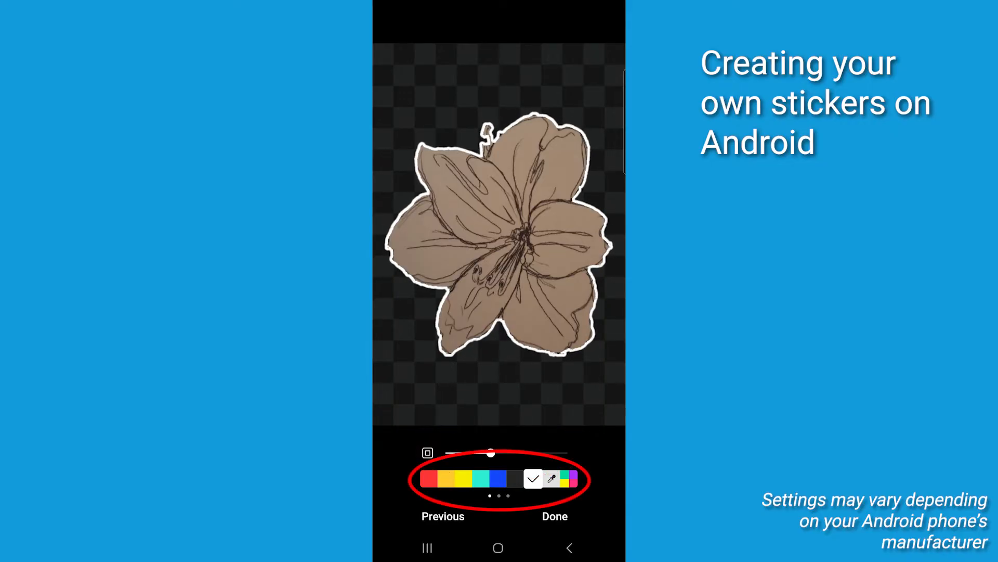
{"action": "left_click", "coordinate": [481, 478]}
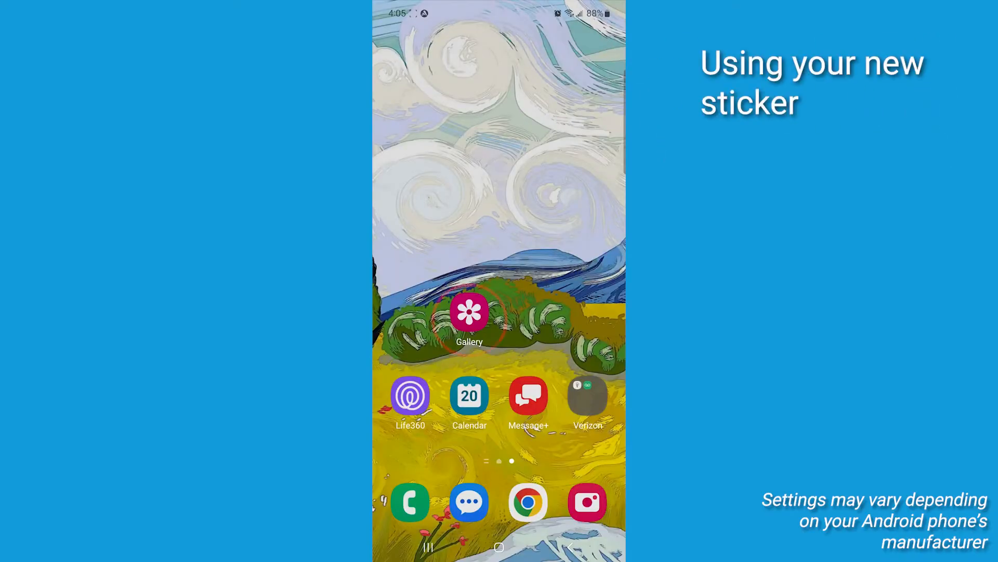
Reopen Gallery from the home screen and open the heart-shaped flower sketch from the May 2 photos
{"action": "left_click", "coordinate": [469, 316]}
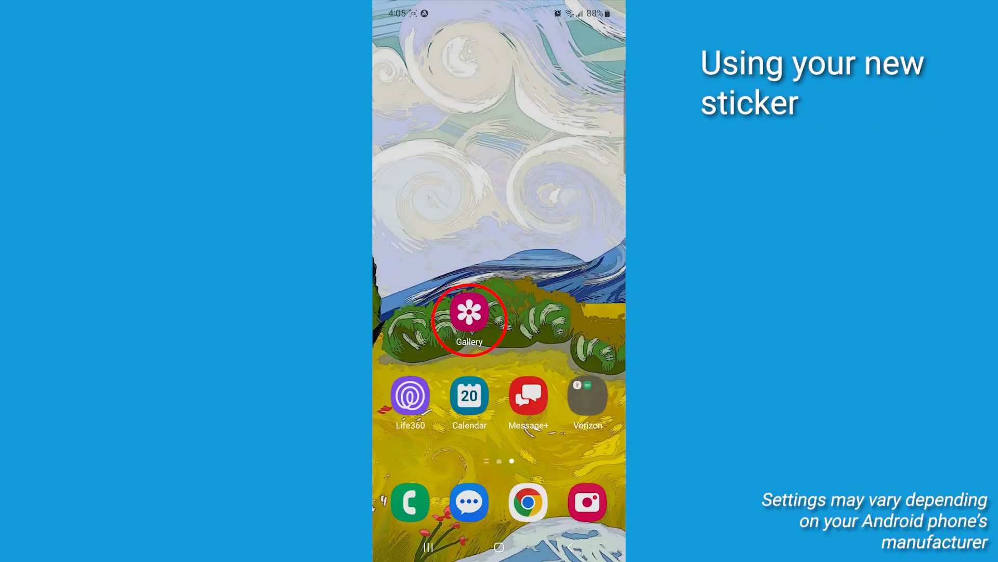
{"action": "left_click", "coordinate": [469, 316]}
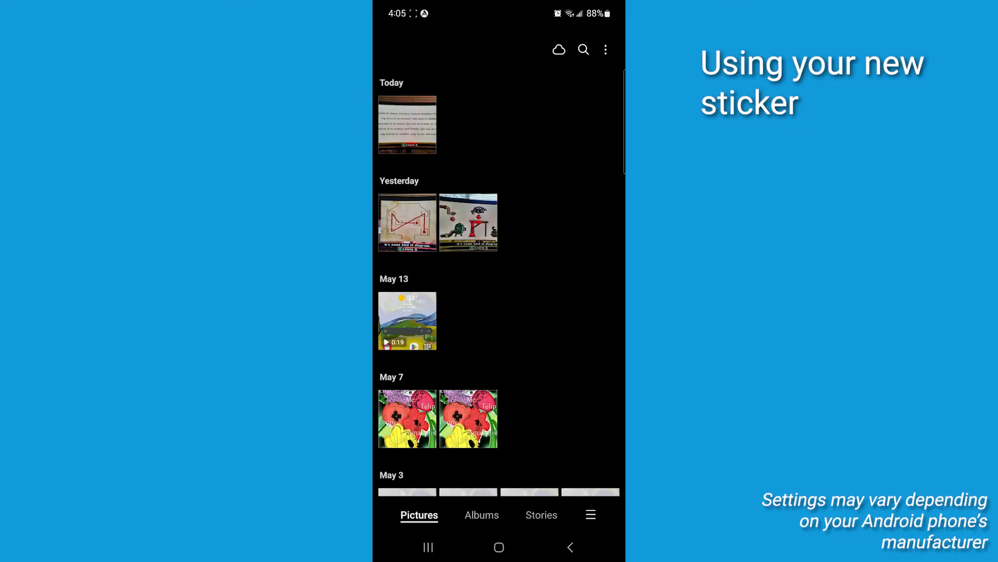
{"action": "scroll", "scroll_direction": "down", "scroll_amount": 3}
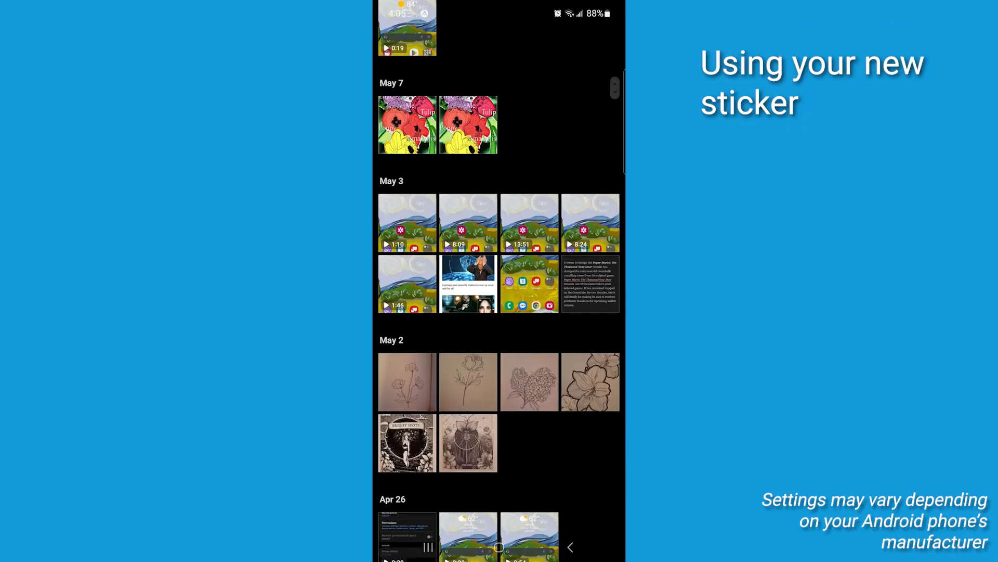
{"action": "left_click", "coordinate": [529, 382]}
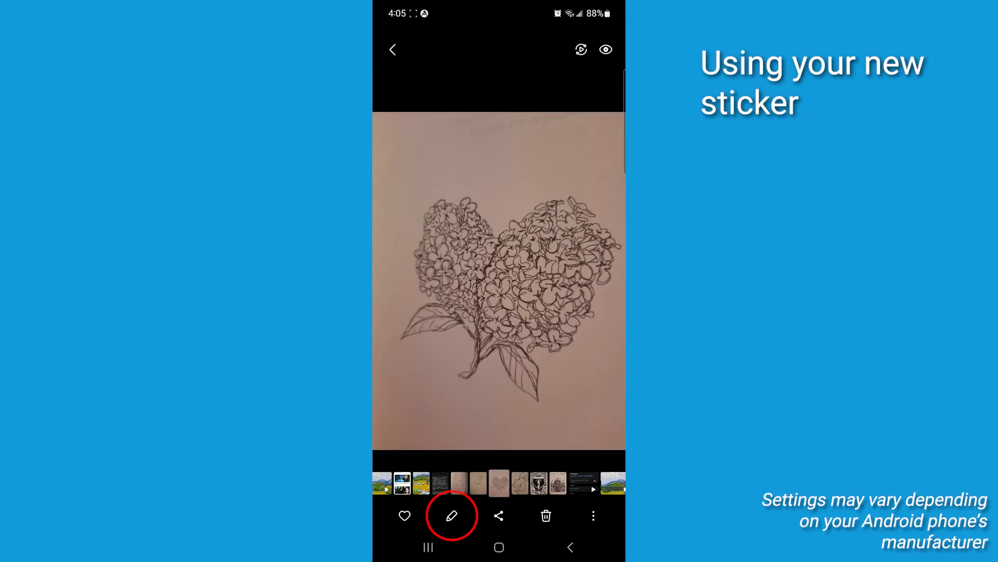
Start editing the heart-shaped sketch and bring up the Stickers collection for the custom flower sticker
{"action": "left_click", "coordinate": [451, 515]}
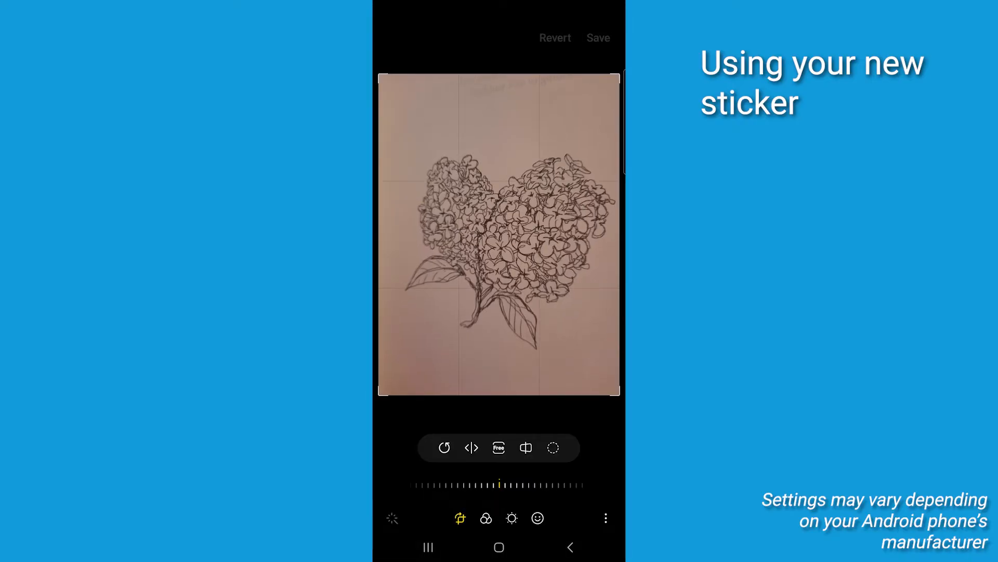
{"action": "left_click", "coordinate": [538, 518]}
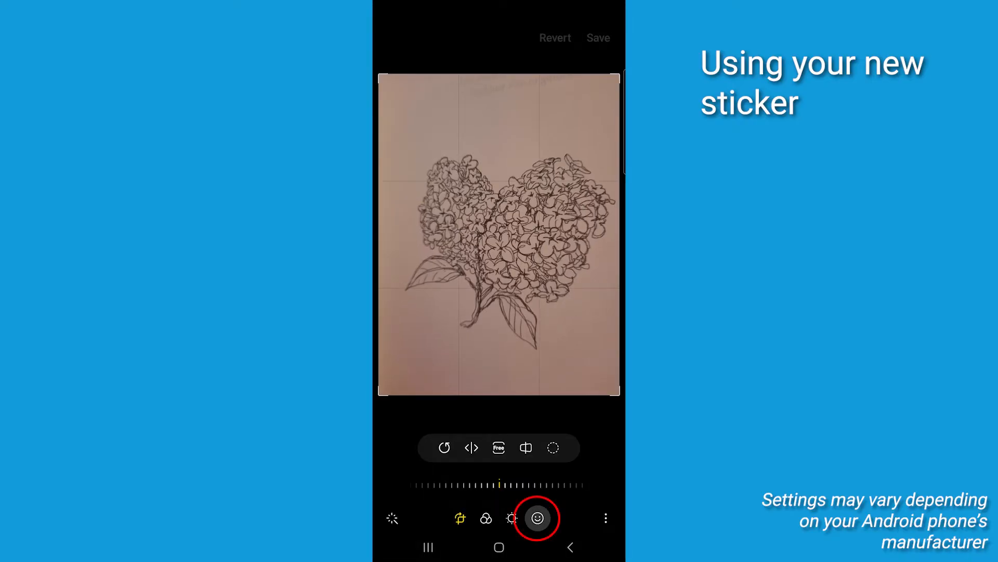
{"action": "left_click", "coordinate": [538, 518]}
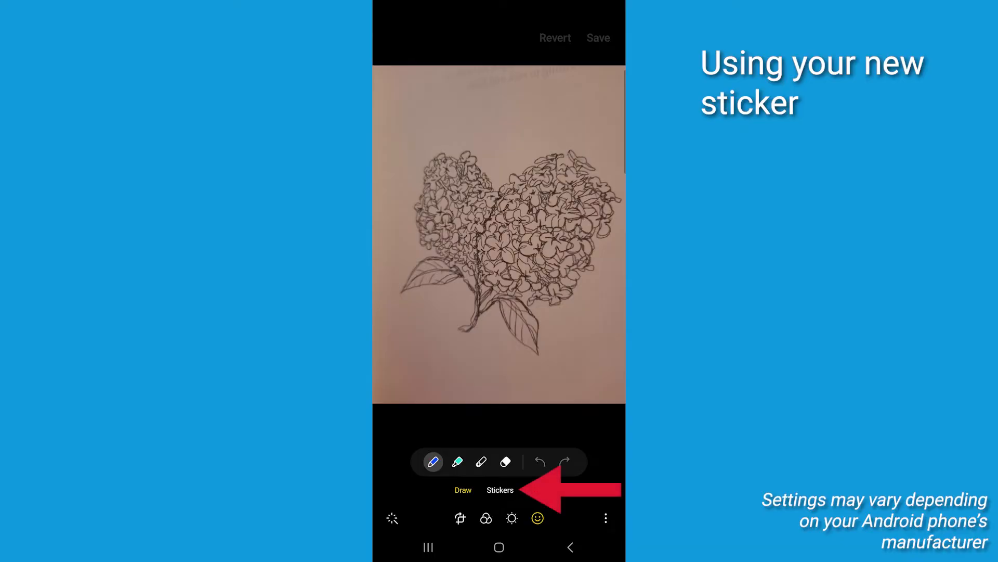
{"action": "left_click", "coordinate": [500, 490]}
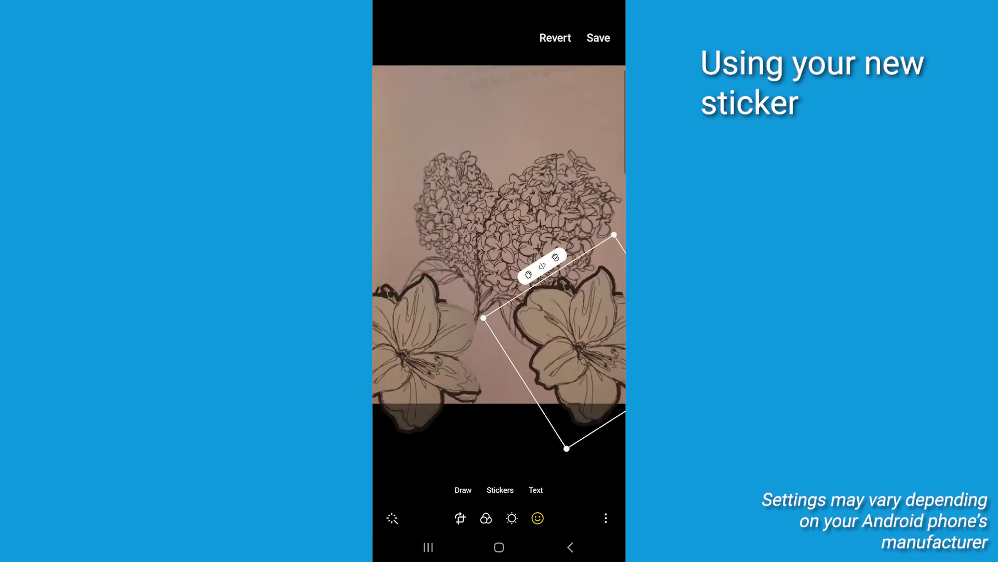
Finish positioning the two flower stickers and save the edited sketch
{"action": "left_click", "coordinate": [597, 38]}
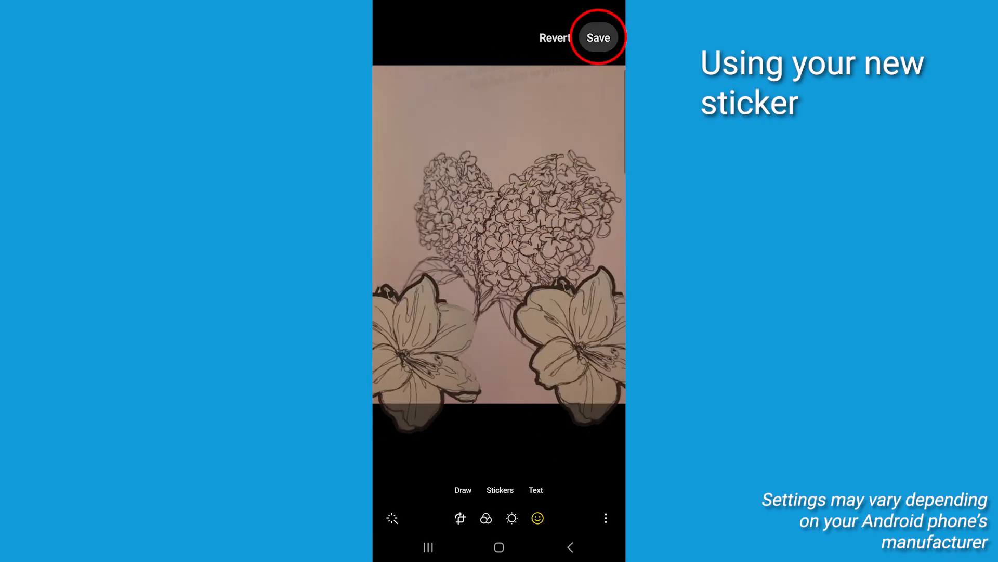
{"action": "left_click", "coordinate": [597, 37]}
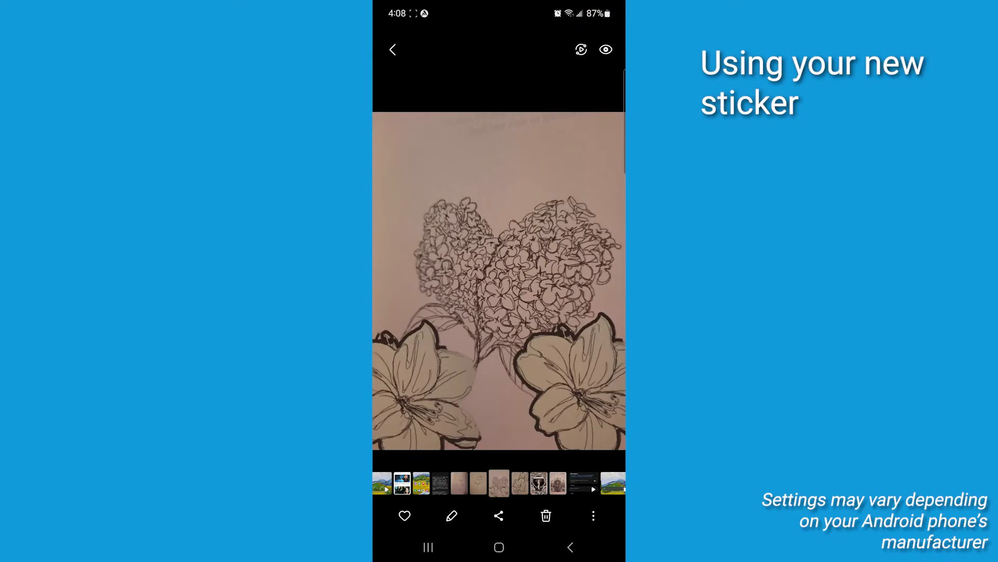
Share the saved photo and choose Messages from the share sheet
{"action": "left_click", "coordinate": [498, 515]}
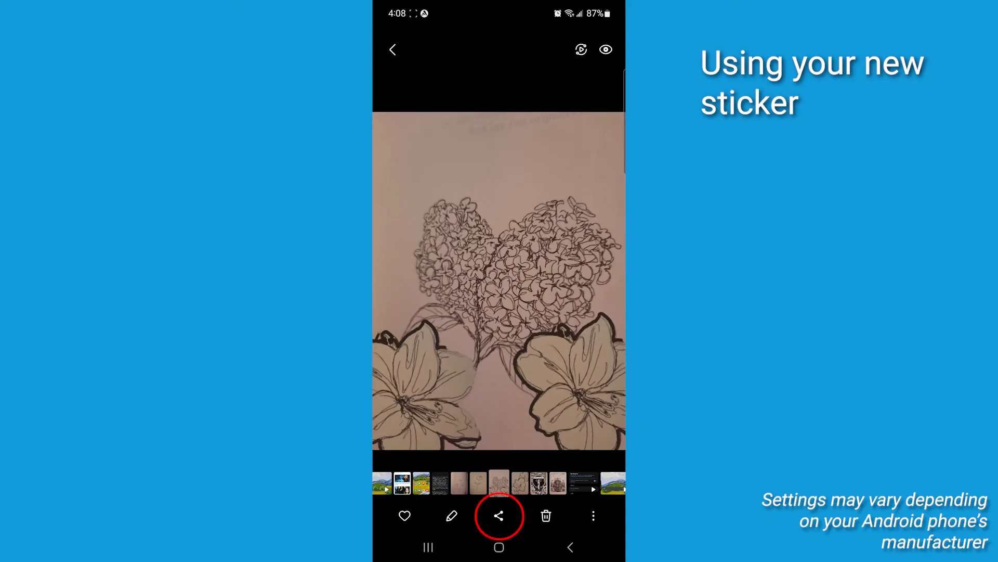
{"action": "left_click", "coordinate": [499, 514]}
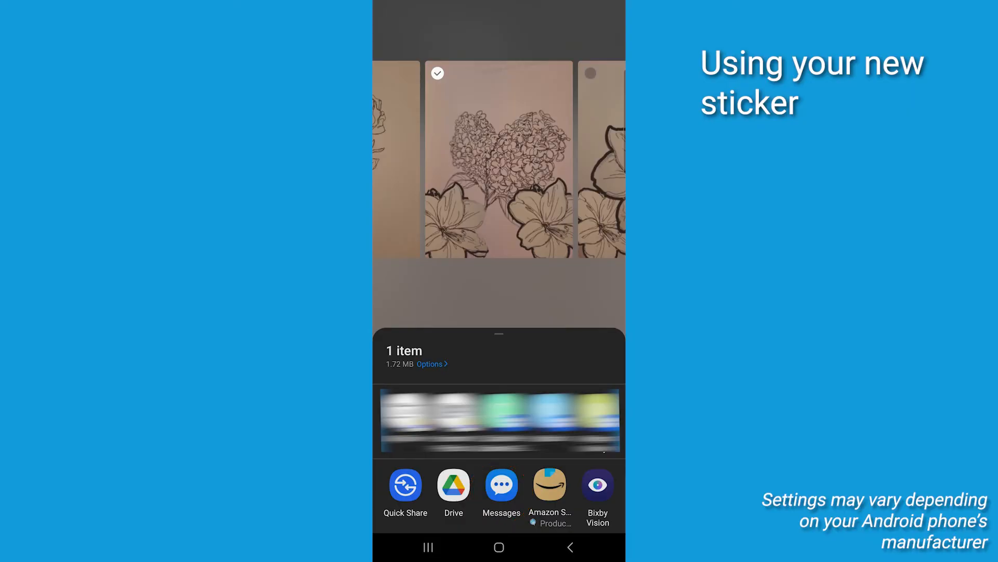
{"action": "left_click", "coordinate": [502, 486]}
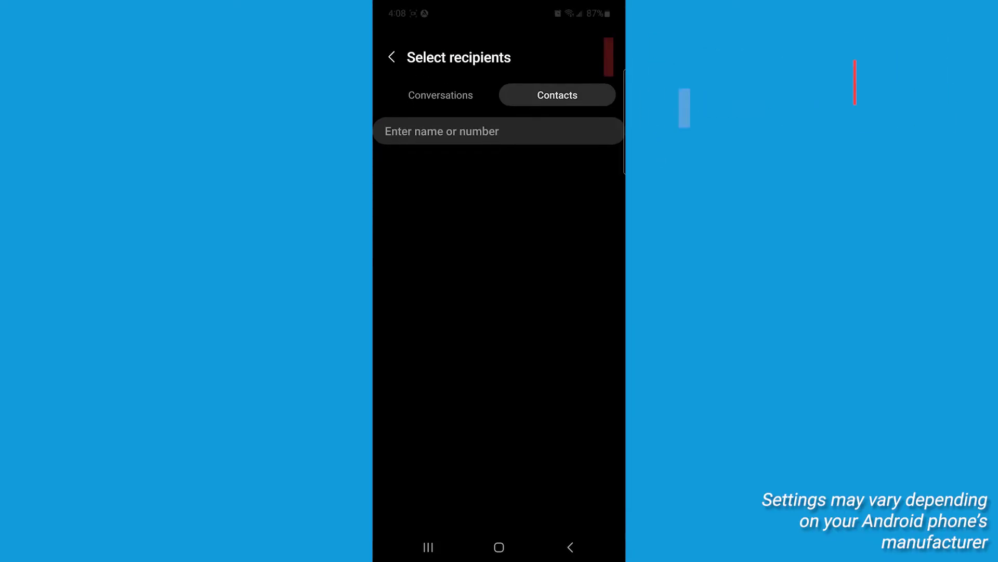